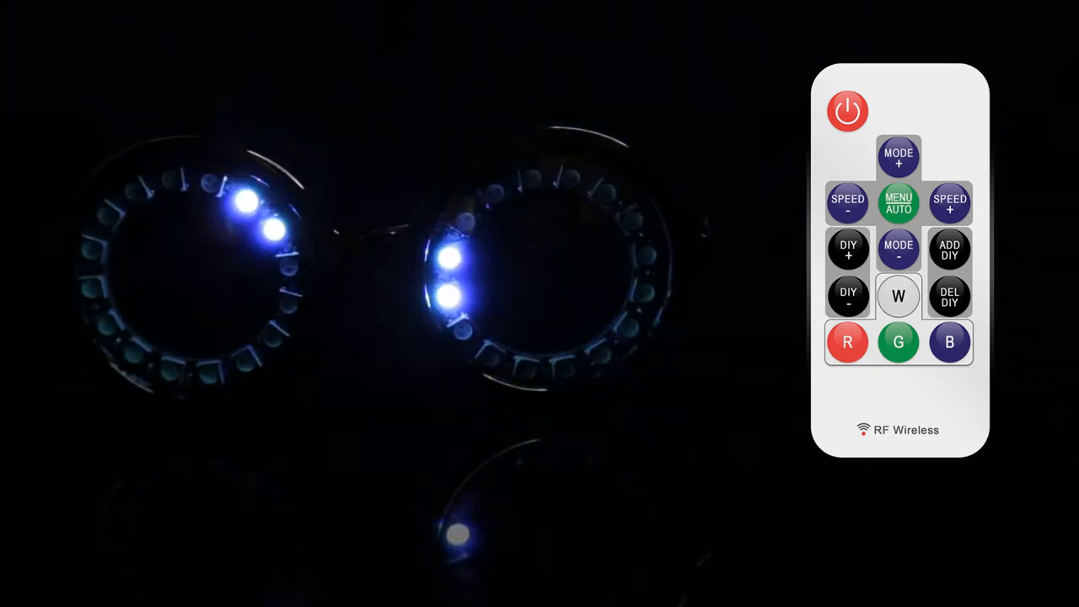
Press ADD DIY on the RF remote to store the blue chasing mode in favorites
click(950, 250)
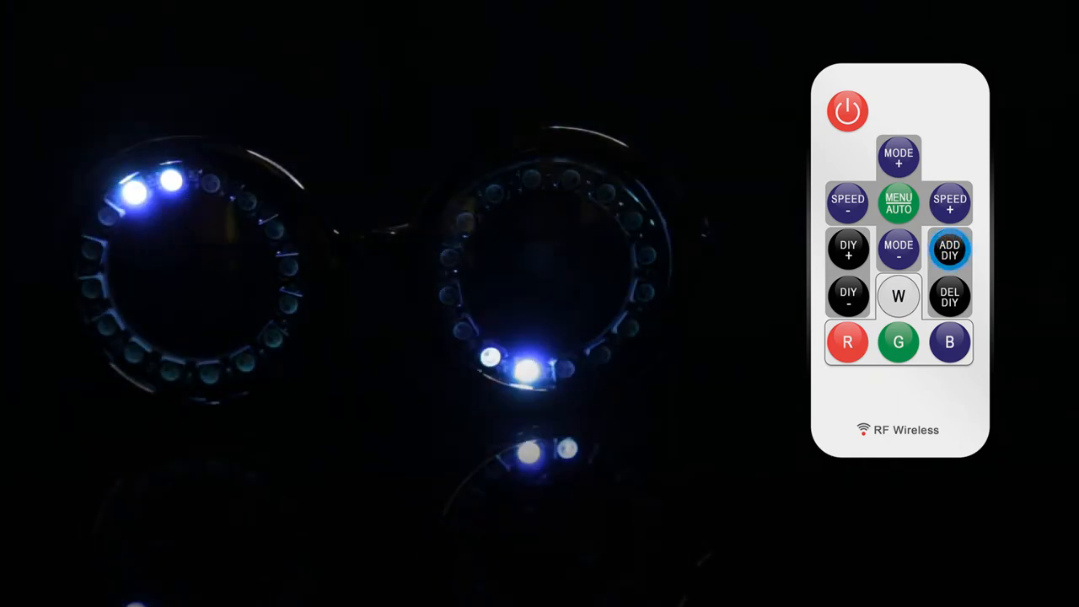